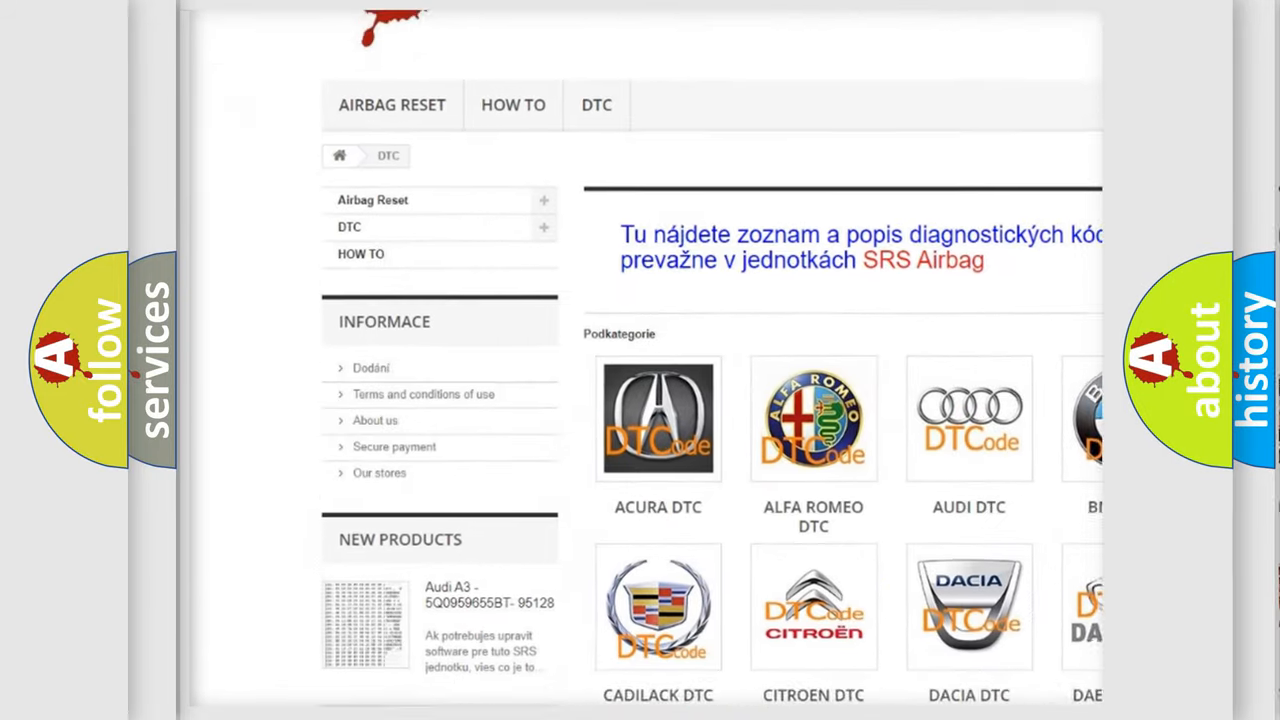
{"action": "scroll", "scroll_direction": "down", "scroll_amount": 3}
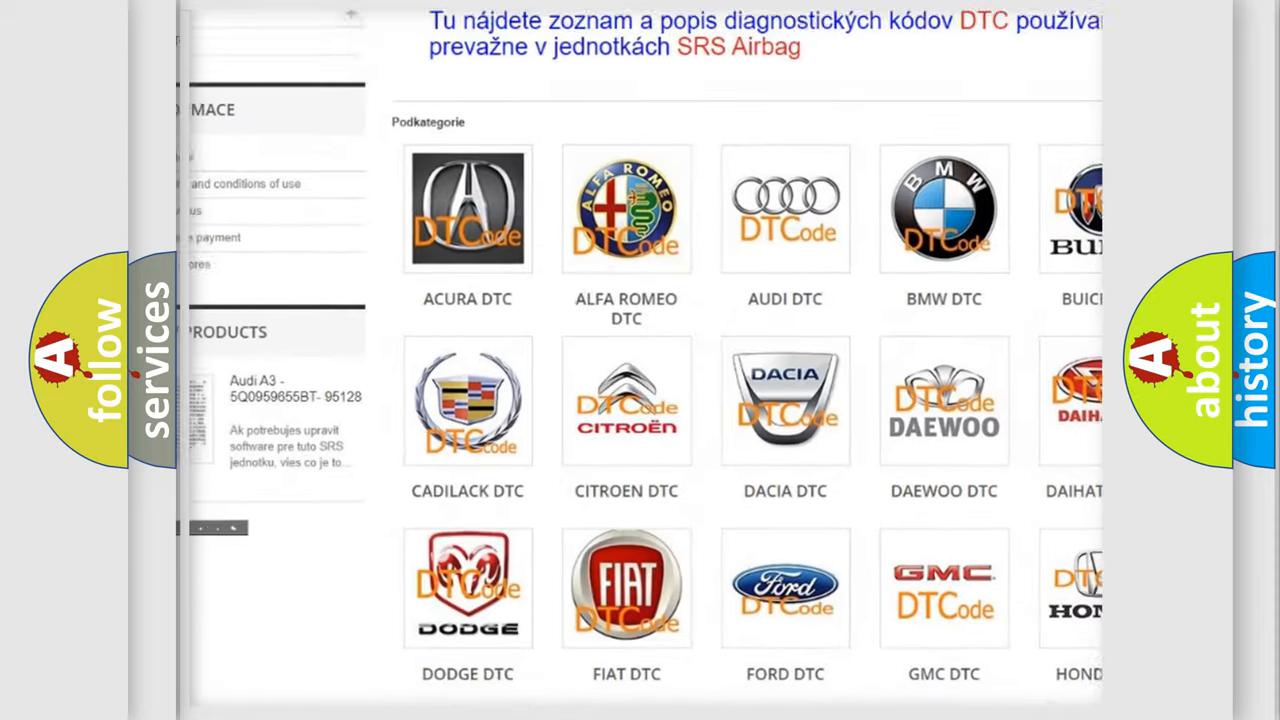
{"action": "scroll", "scroll_direction": "down", "scroll_amount": 3}
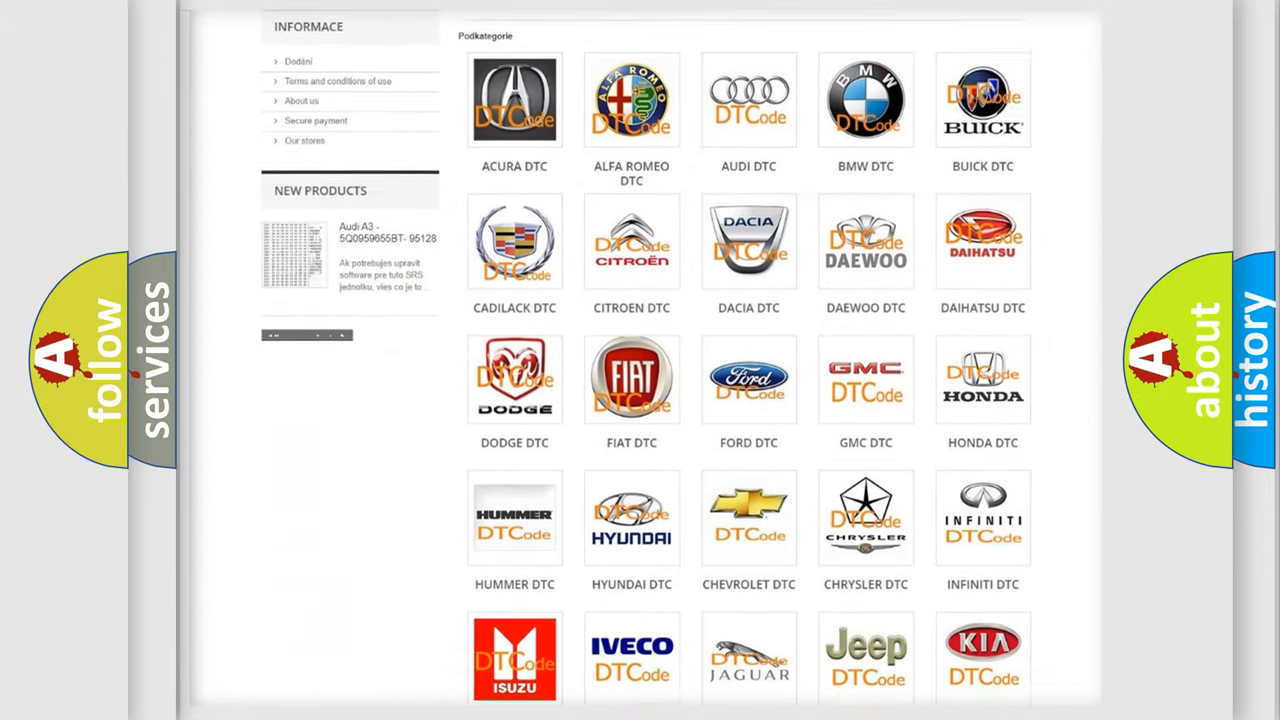
{"action": "scroll", "scroll_direction": "down", "scroll_amount": 3}
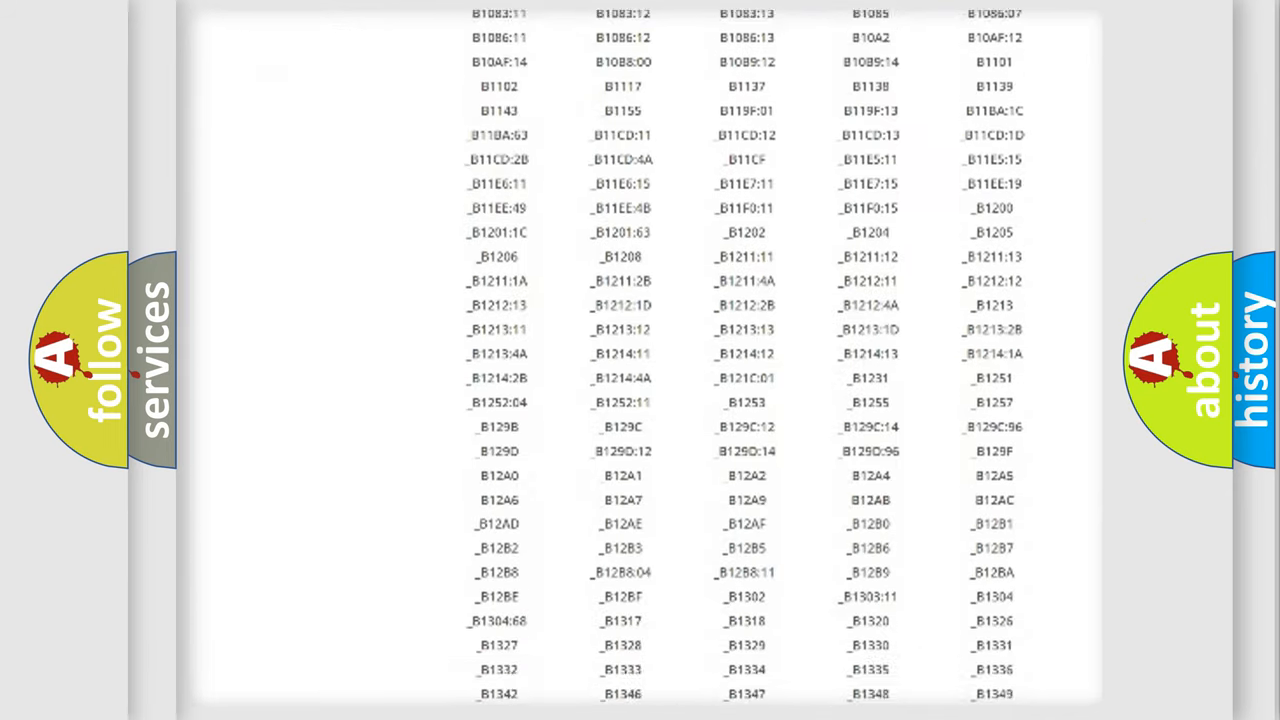
{"action": "scroll", "scroll_direction": "down", "scroll_amount": 3}
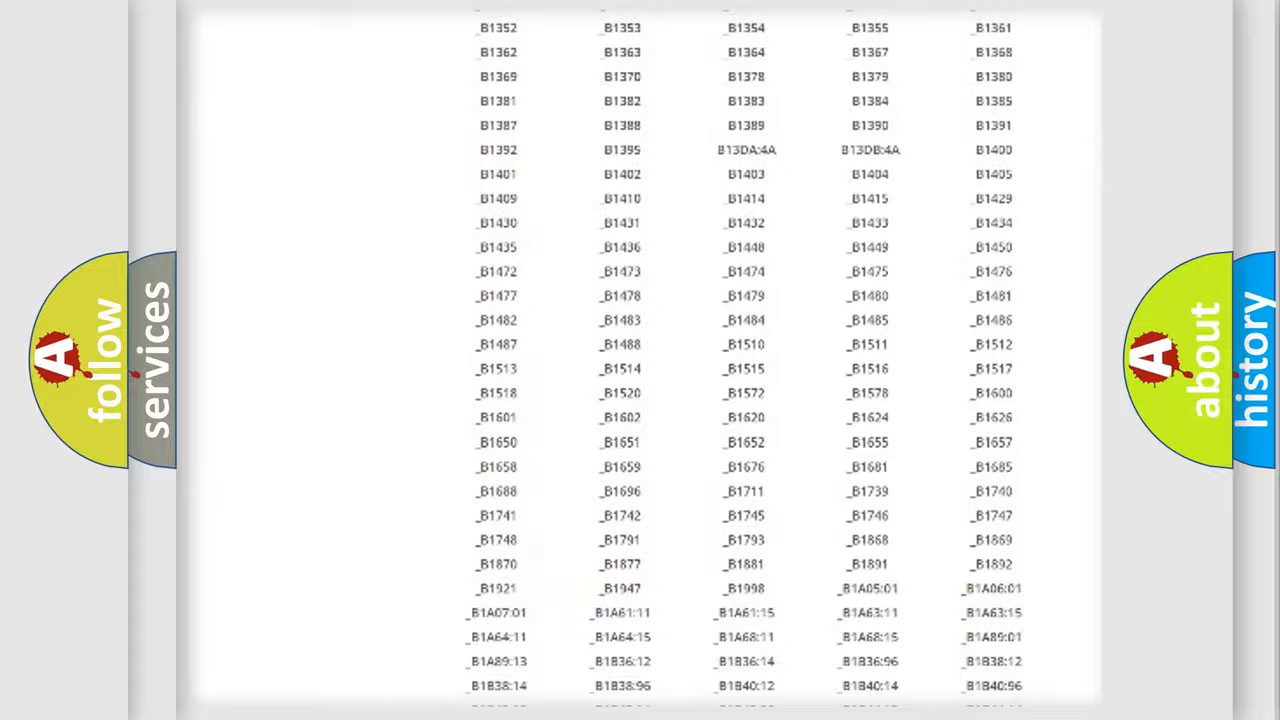